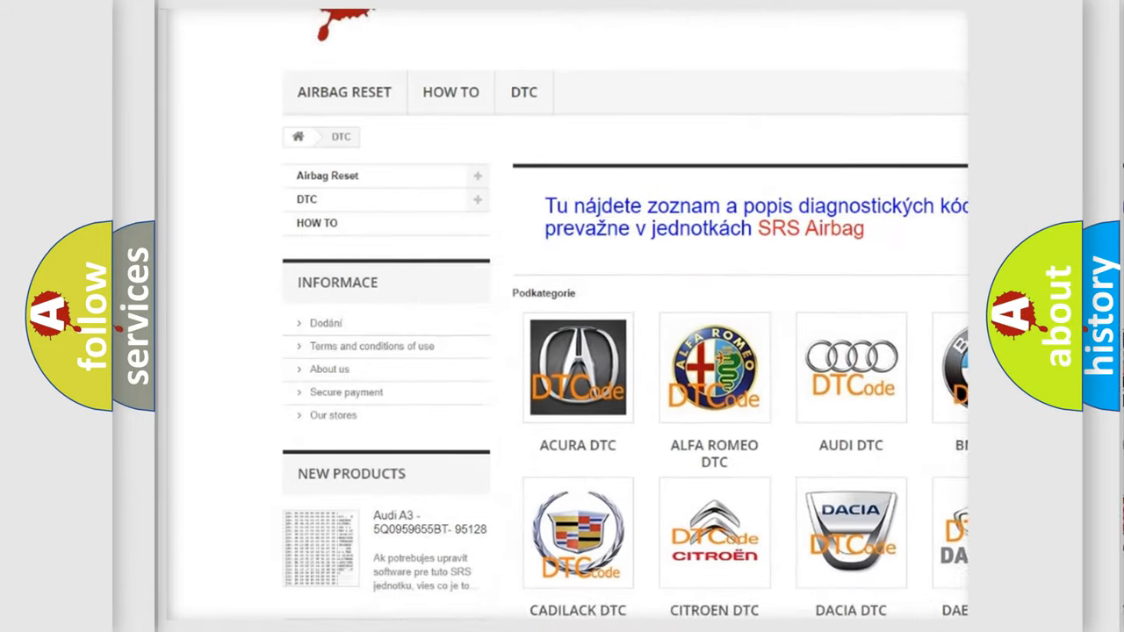
pyautogui.scroll(-3)
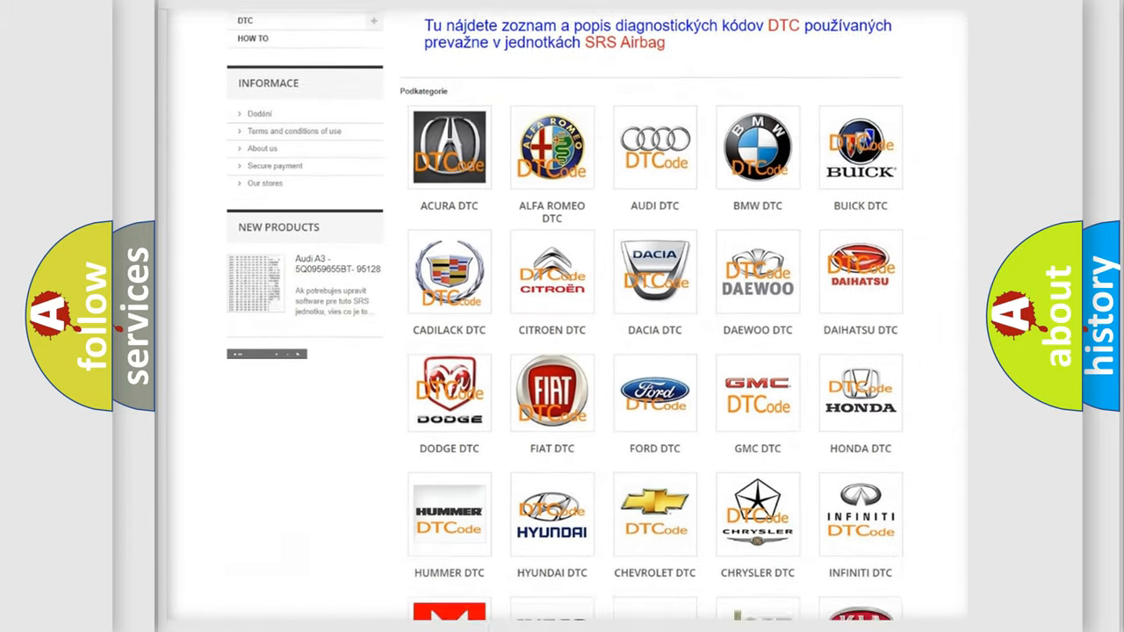
pyautogui.scroll(-3)
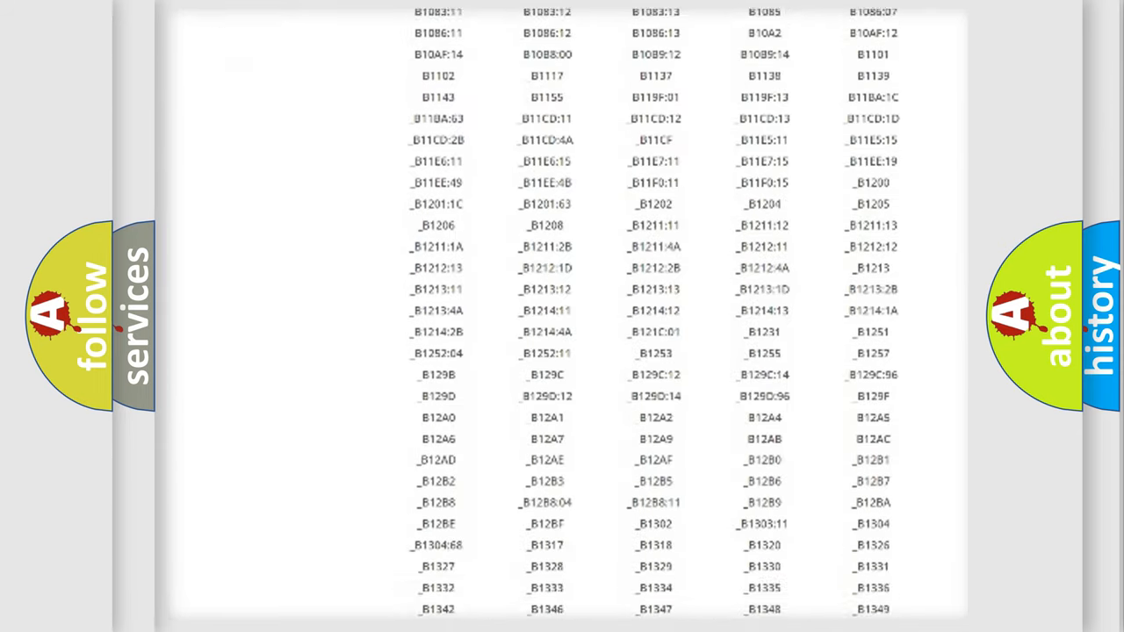
pyautogui.scroll(-3)
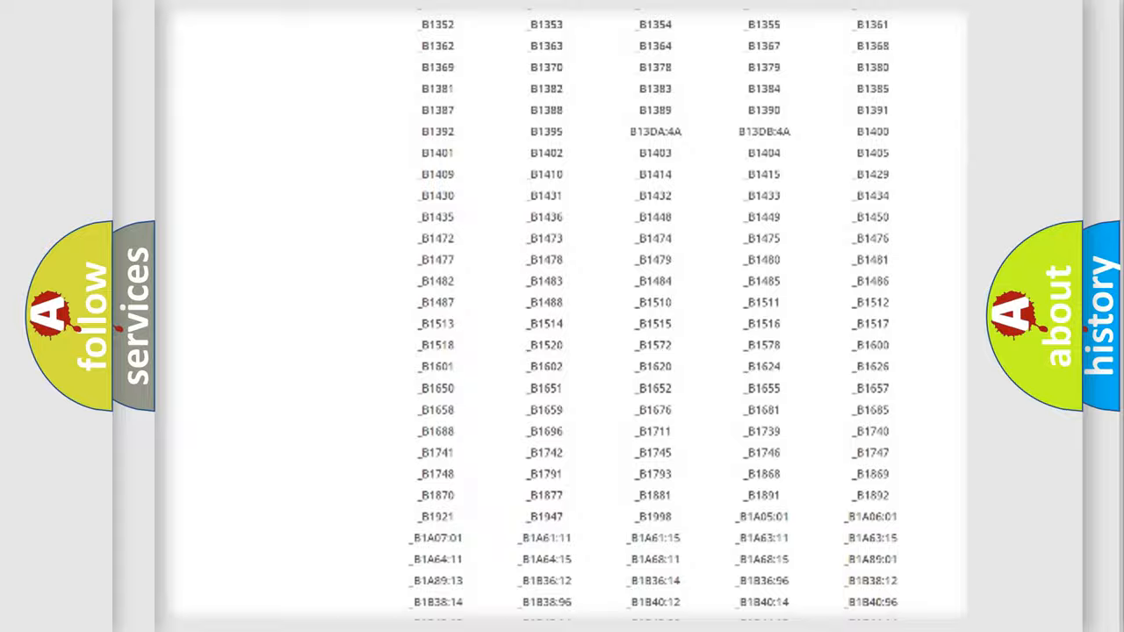